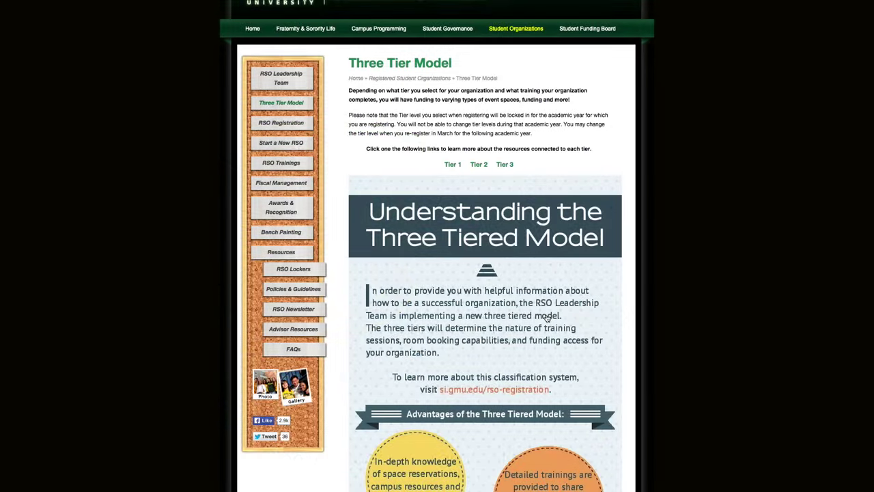
Step: Visit the RSO Lockers page, then go to the Registered Student Organizations overview
{"action": "scroll", "scroll_direction": "down", "scroll_amount": 3}
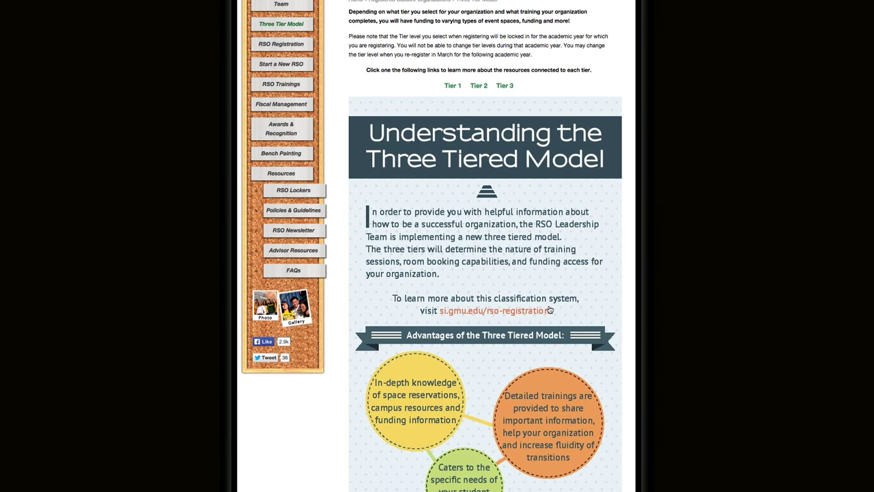
{"action": "mouse_move", "coordinate": [532, 220]}
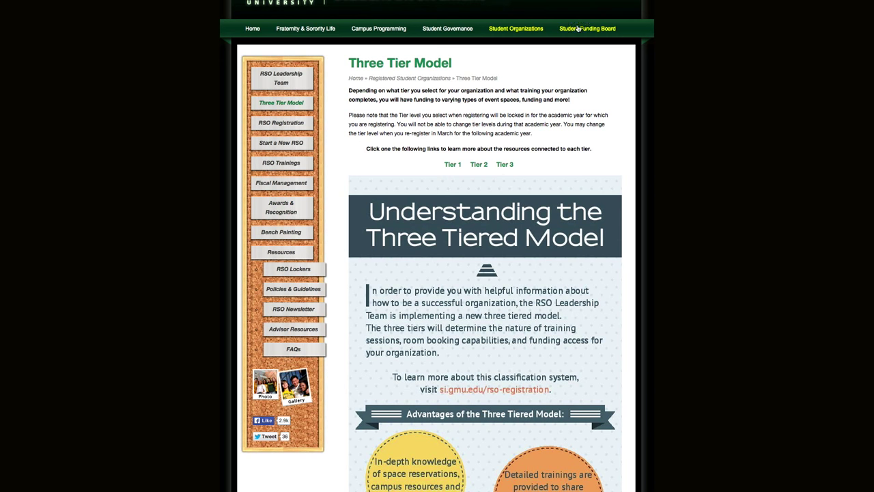
{"action": "mouse_move", "coordinate": [580, 28]}
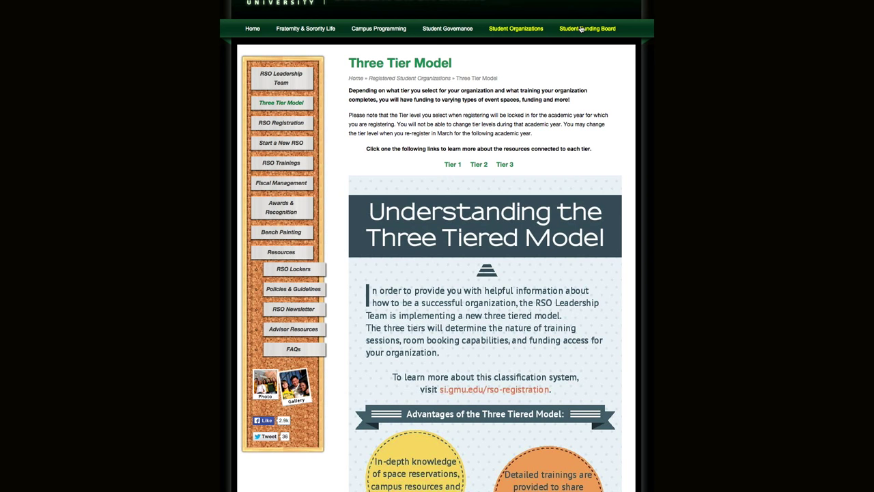
{"action": "mouse_move", "coordinate": [583, 29]}
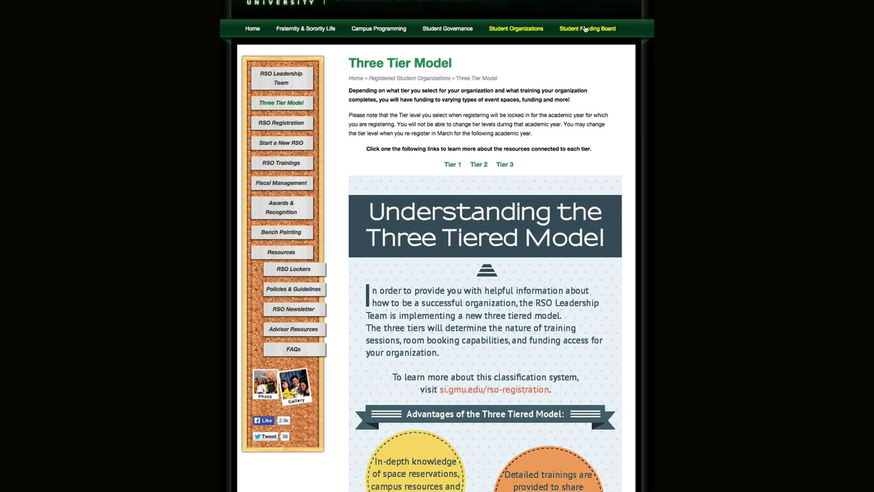
{"action": "mouse_move", "coordinate": [515, 29]}
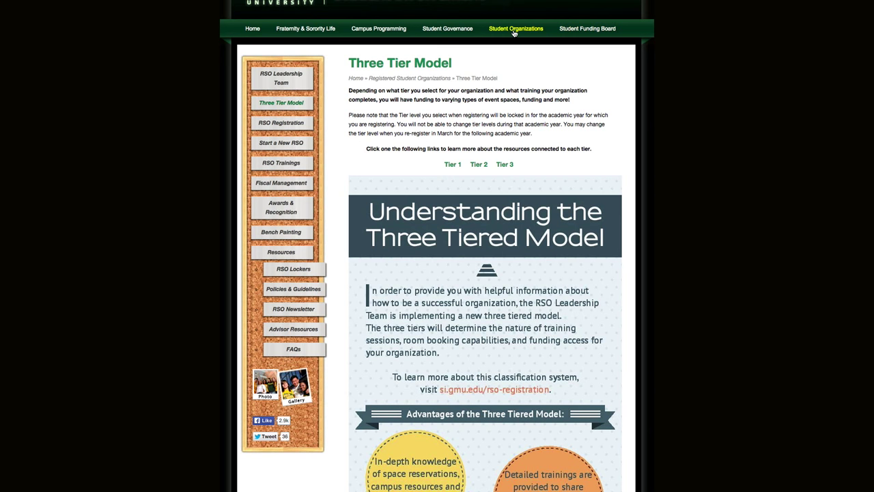
{"action": "mouse_move", "coordinate": [447, 29]}
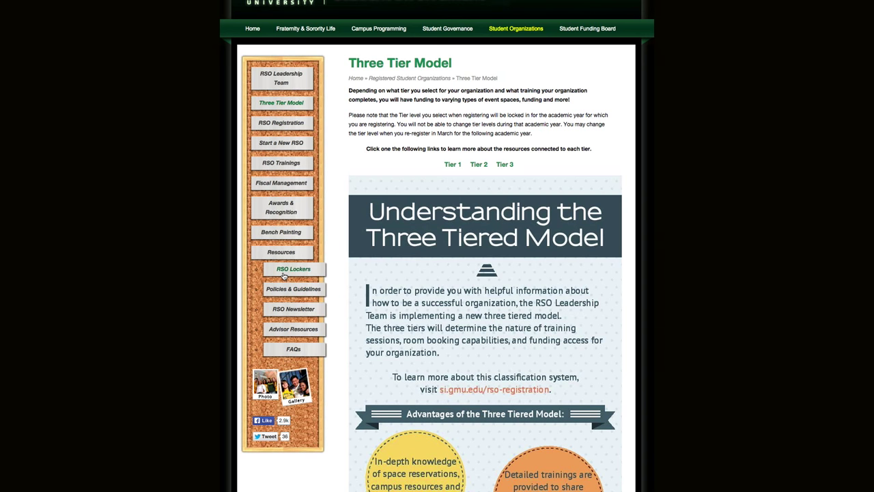
{"action": "left_click", "coordinate": [292, 269]}
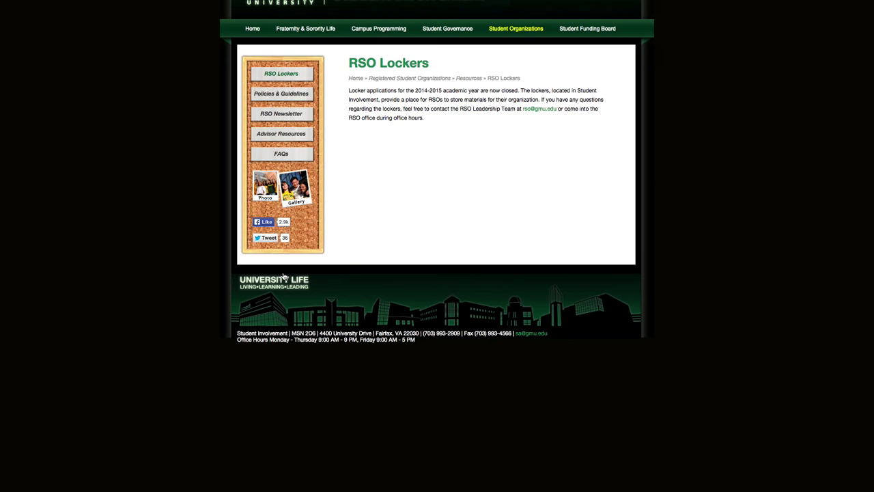
{"action": "mouse_move", "coordinate": [276, 285]}
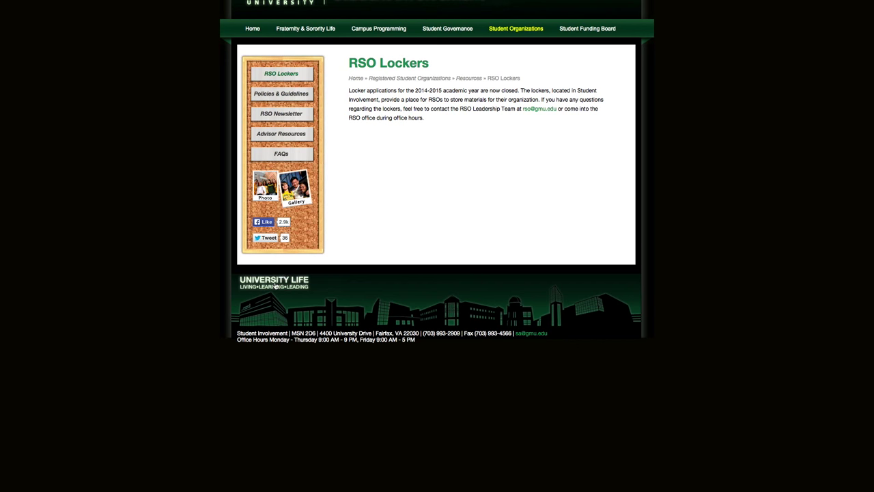
{"action": "left_click", "coordinate": [515, 28]}
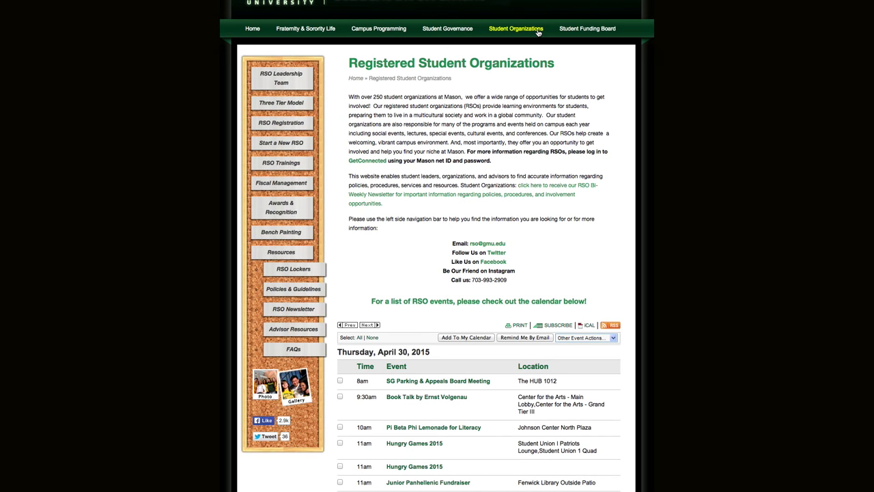
{"action": "mouse_move", "coordinate": [810, 329]}
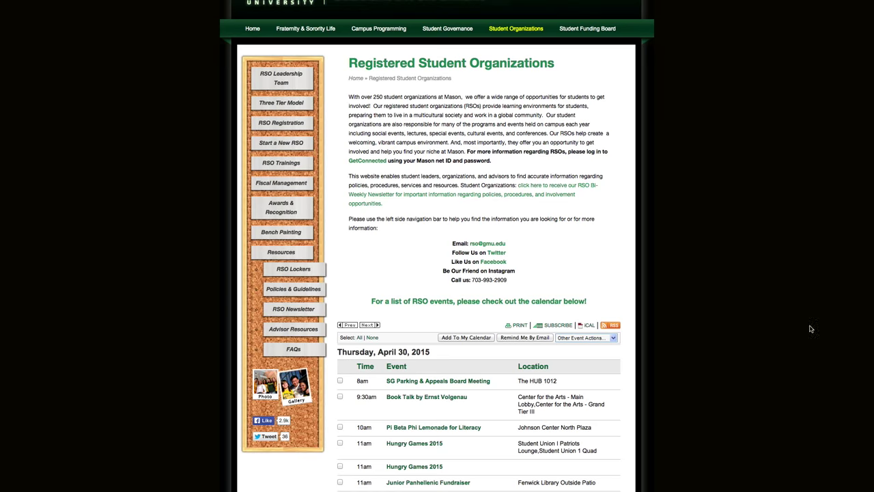
{"action": "scroll", "scroll_direction": "down", "scroll_amount": 3}
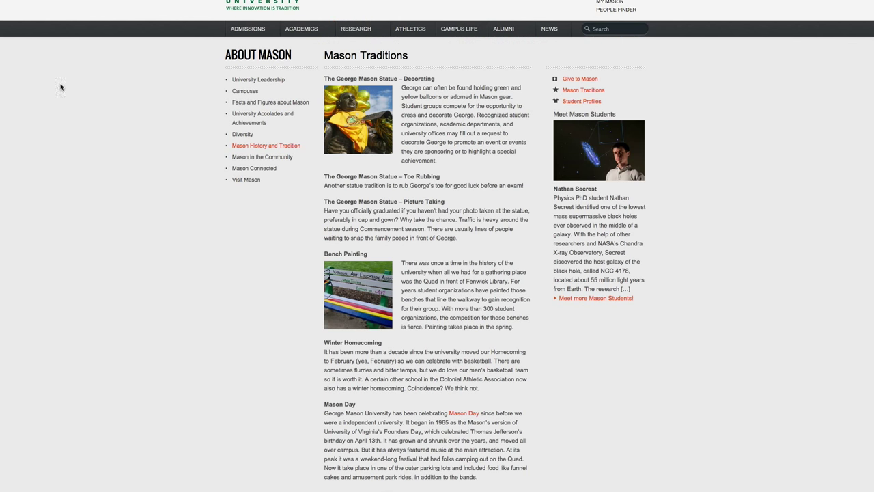
{"action": "mouse_move", "coordinate": [20, 151]}
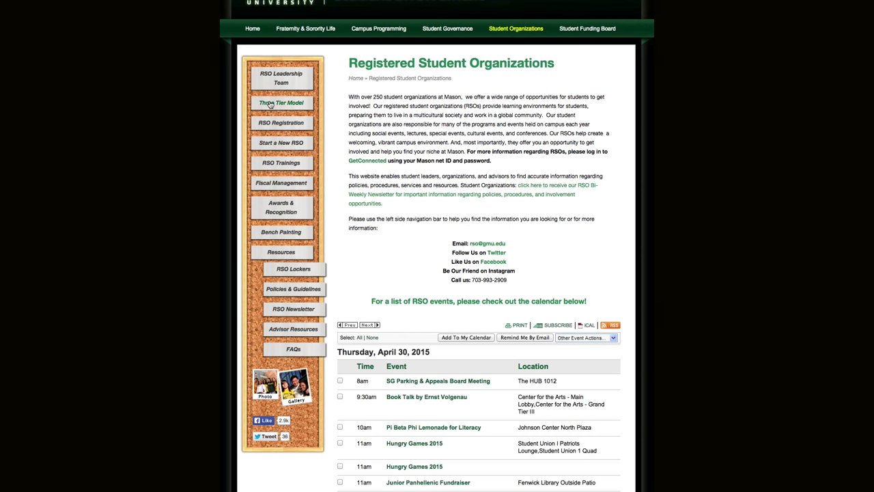
Step: Visit the Three Tier Model page, then the 'How to Plan a Successful Event' guide
{"action": "left_click", "coordinate": [280, 102]}
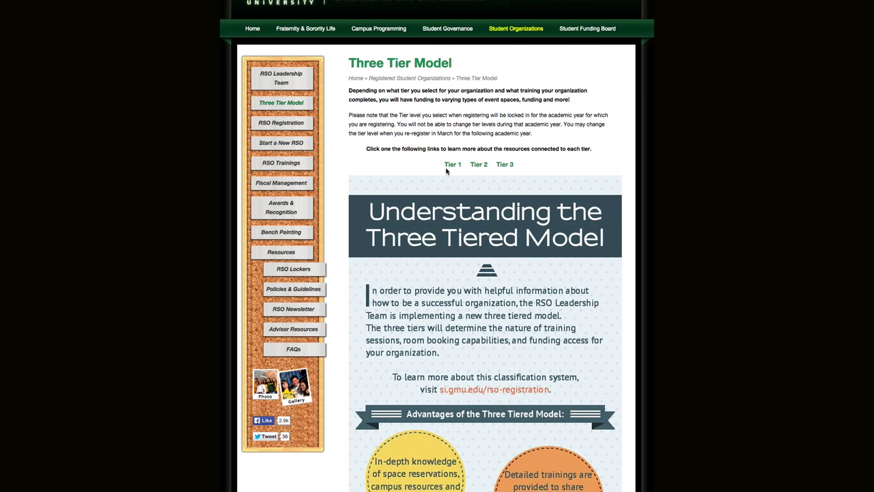
{"action": "mouse_move", "coordinate": [503, 179]}
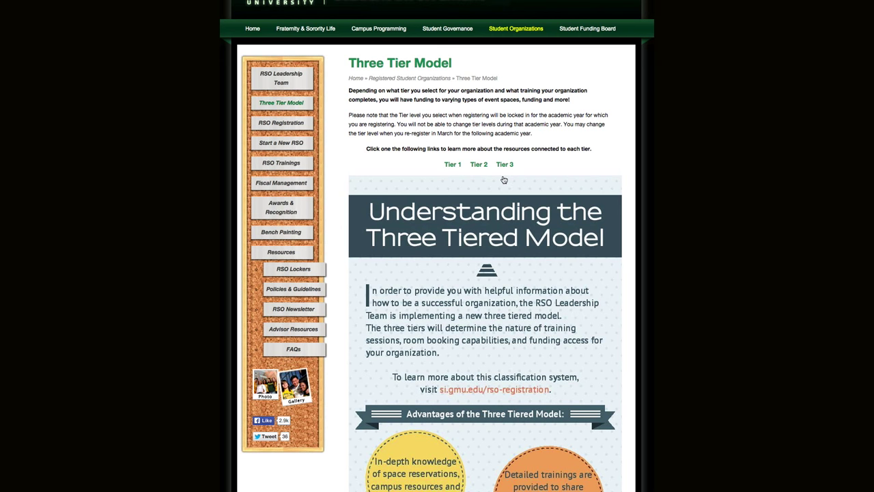
{"action": "mouse_move", "coordinate": [429, 174]}
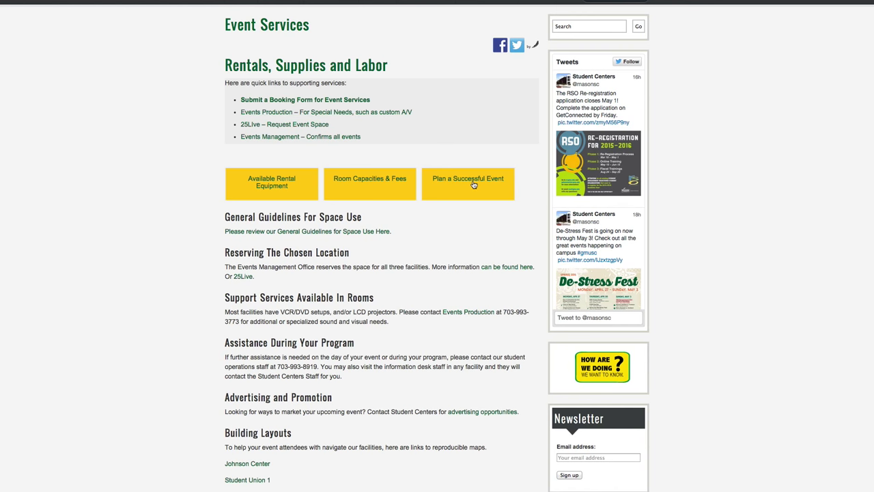
{"action": "left_click", "coordinate": [468, 182]}
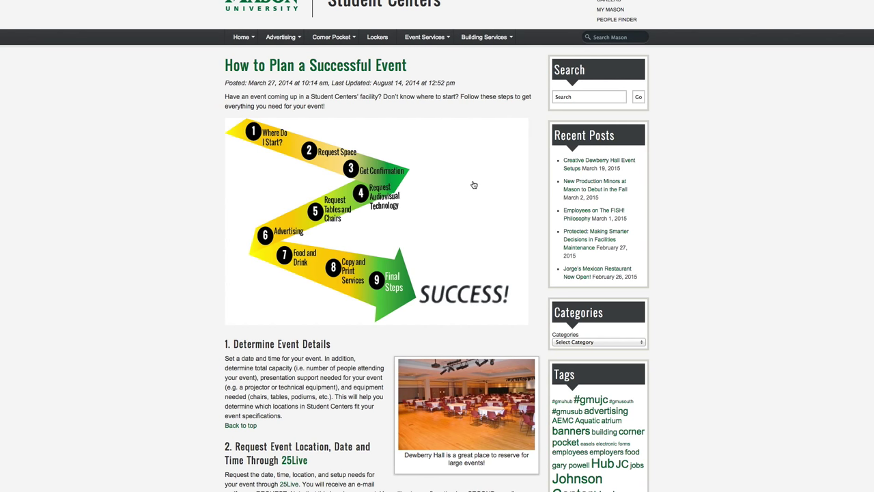
{"action": "mouse_move", "coordinate": [458, 182]}
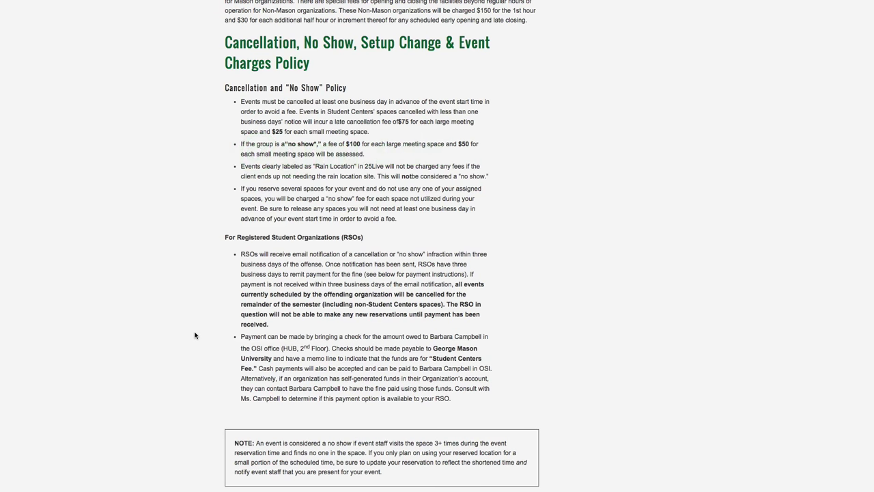
{"action": "mouse_move", "coordinate": [176, 332]}
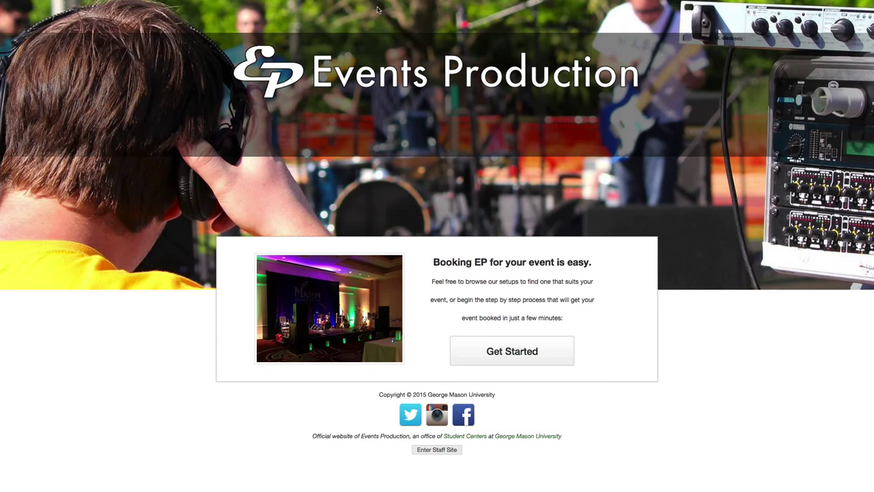
Step: Follow the Events Production link from the cancellation charges policy section
{"action": "left_click", "coordinate": [511, 350]}
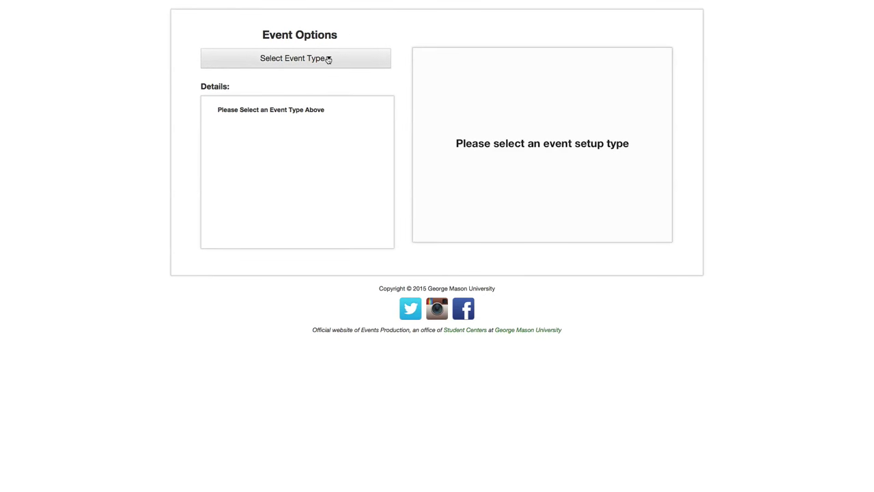
Step: Choose an event type from the Select Event Type dropdown to reach the booking request form
{"action": "left_click", "coordinate": [296, 58]}
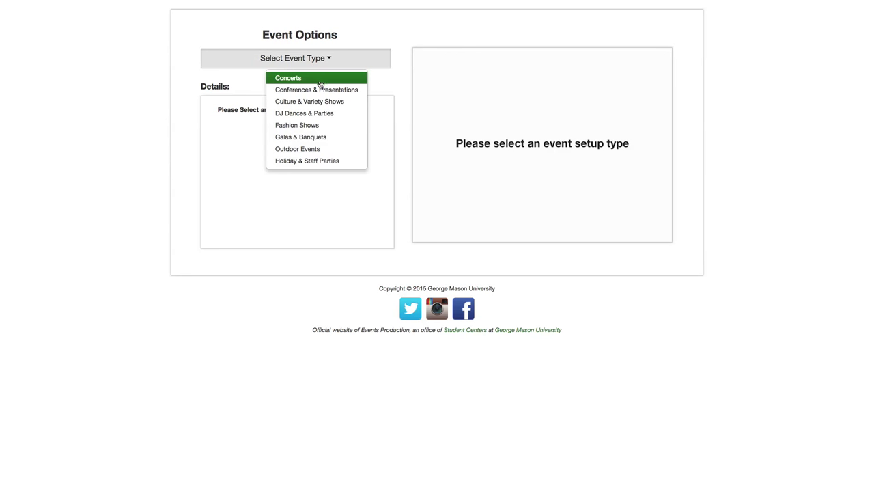
{"action": "mouse_move", "coordinate": [316, 89]}
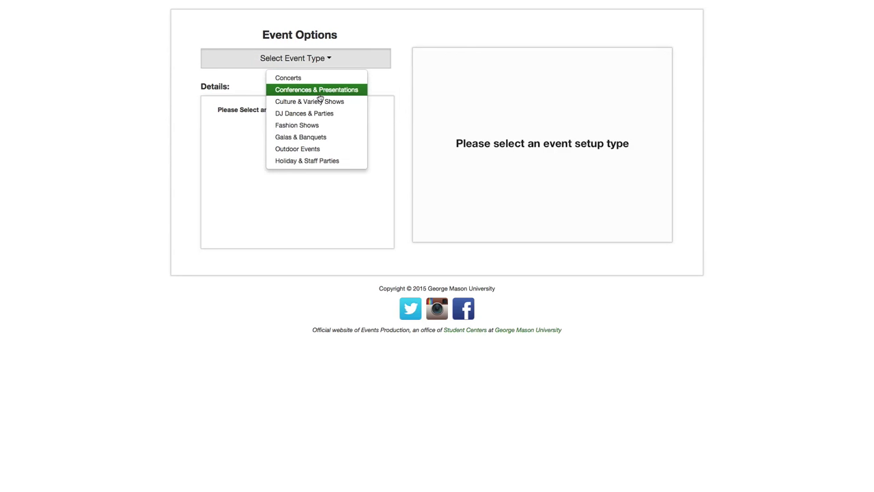
{"action": "mouse_move", "coordinate": [309, 101]}
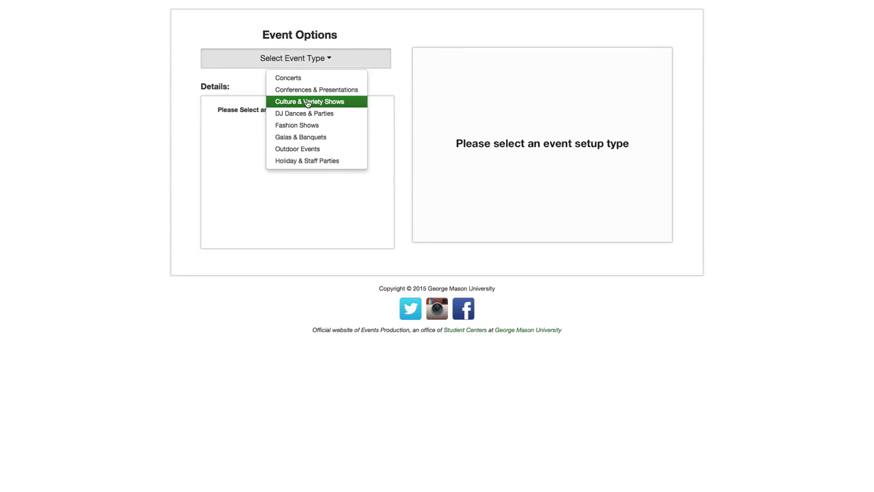
{"action": "mouse_move", "coordinate": [305, 114]}
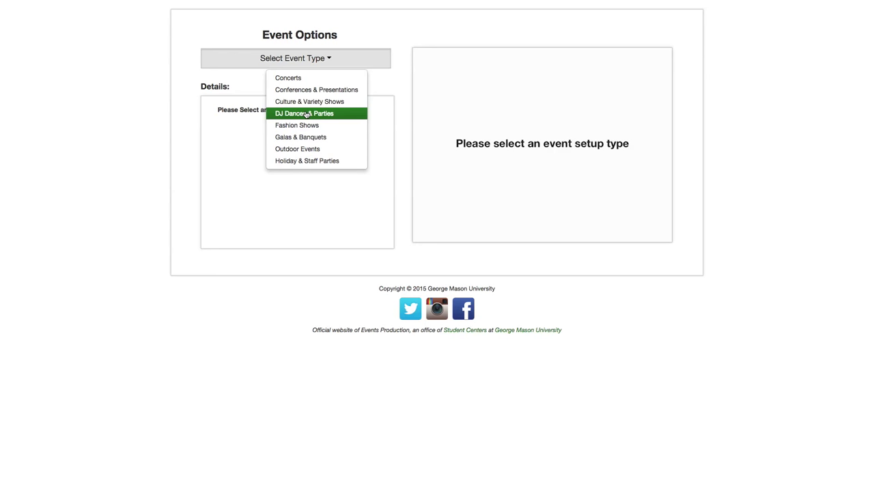
{"action": "mouse_move", "coordinate": [301, 137]}
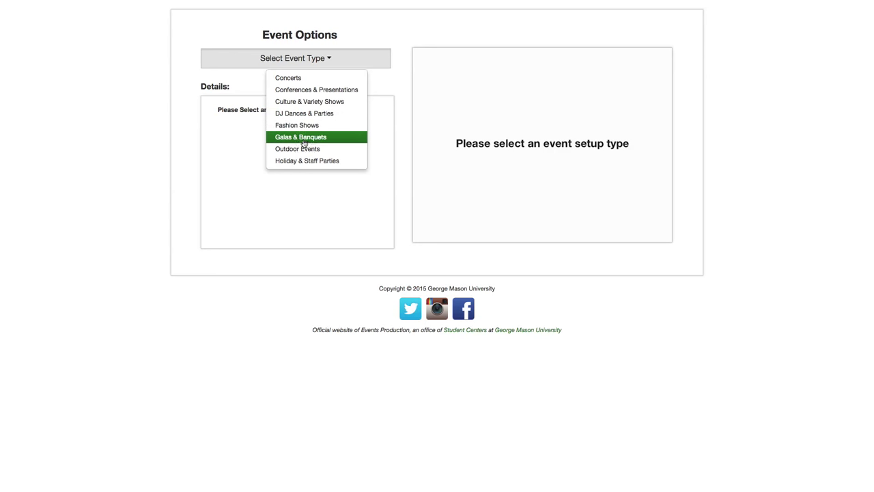
{"action": "mouse_move", "coordinate": [306, 160]}
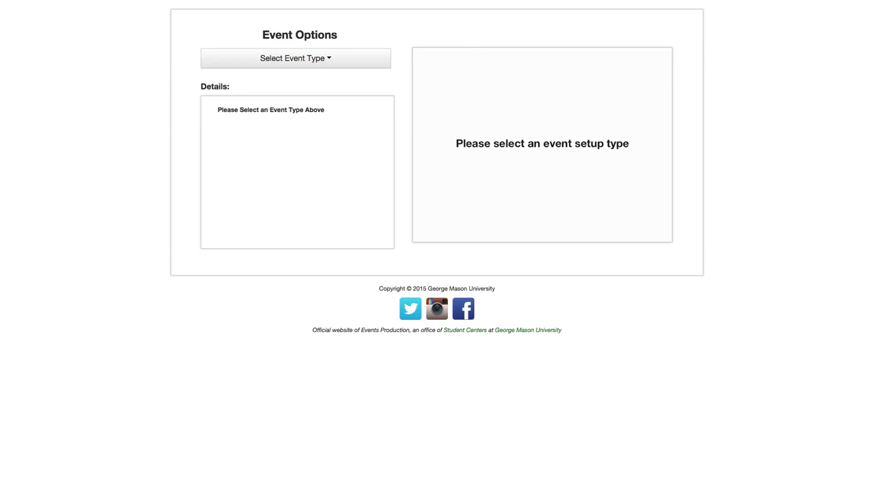
{"action": "left_click", "coordinate": [295, 58]}
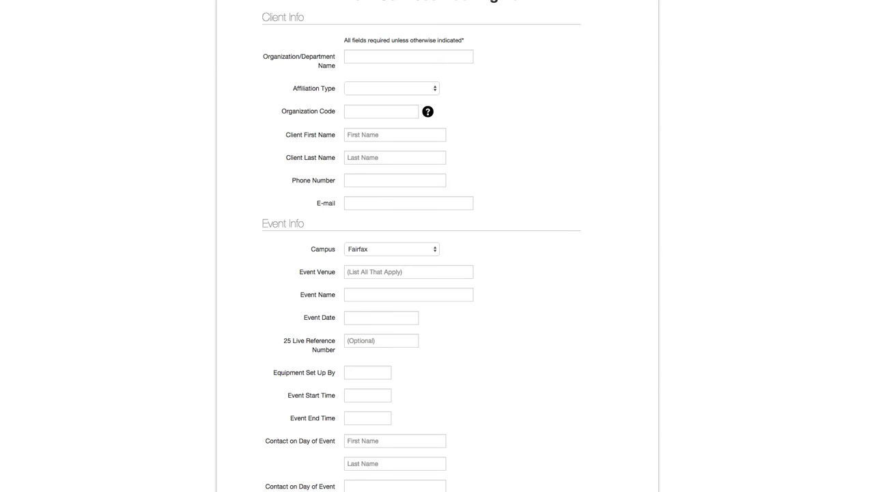
Step: Look through the booking form's Client Info and Event Info fields
{"action": "scroll", "scroll_direction": "down", "scroll_amount": 3}
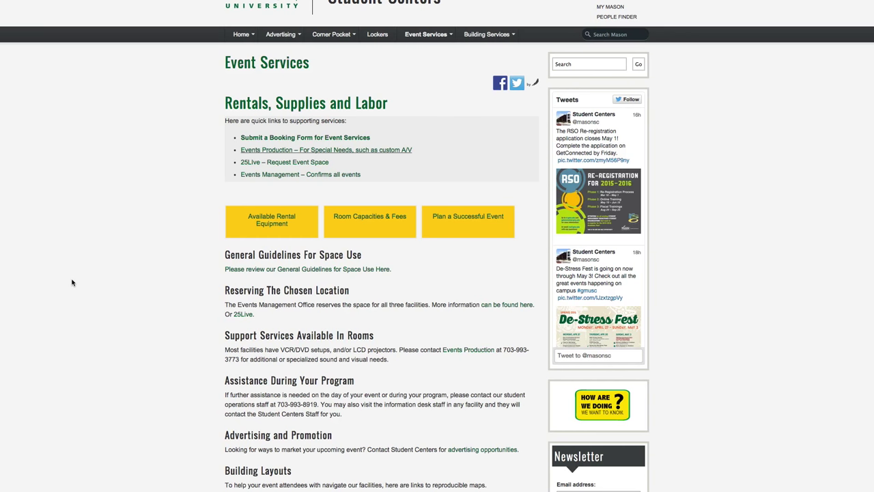
{"action": "mouse_move", "coordinate": [248, 11]}
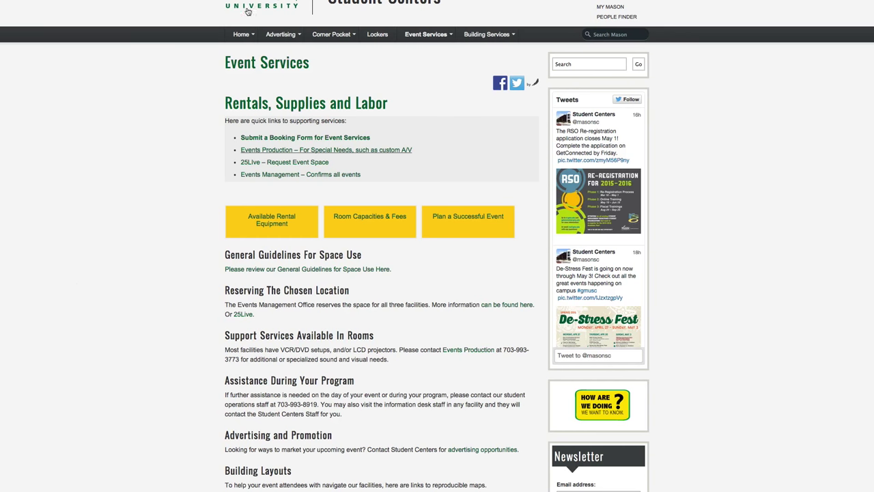
Step: Show the Advertising offerings: Banners, Kiosks and Tabling, Flyers and Mason Ads
{"action": "left_click", "coordinate": [280, 34]}
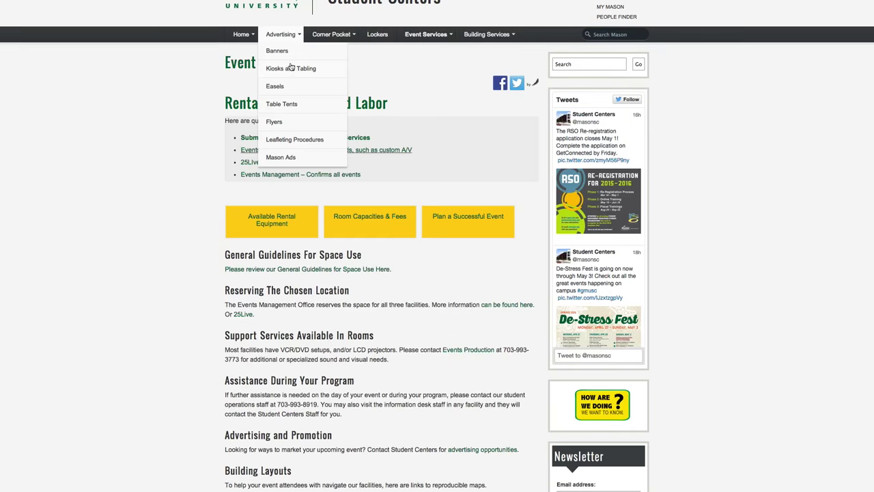
{"action": "mouse_move", "coordinate": [314, 7]}
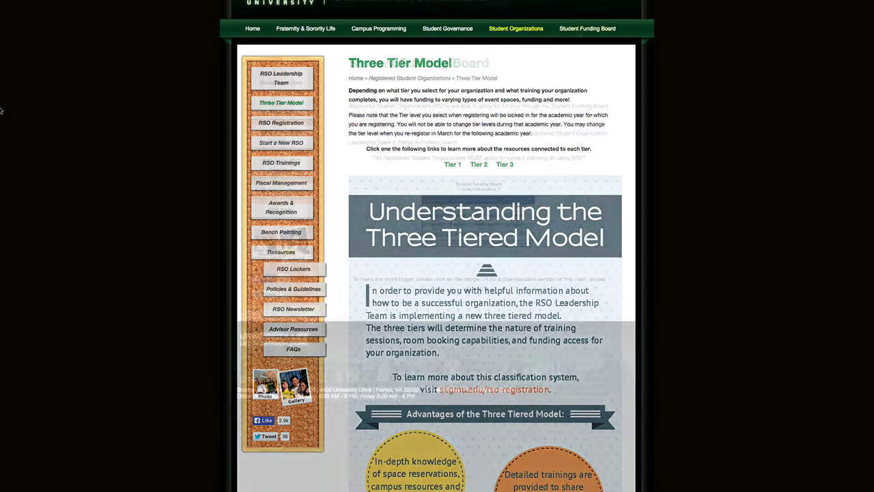
Step: Go to the Student Funding Board page with its spring deadlines chart
{"action": "left_click", "coordinate": [586, 28]}
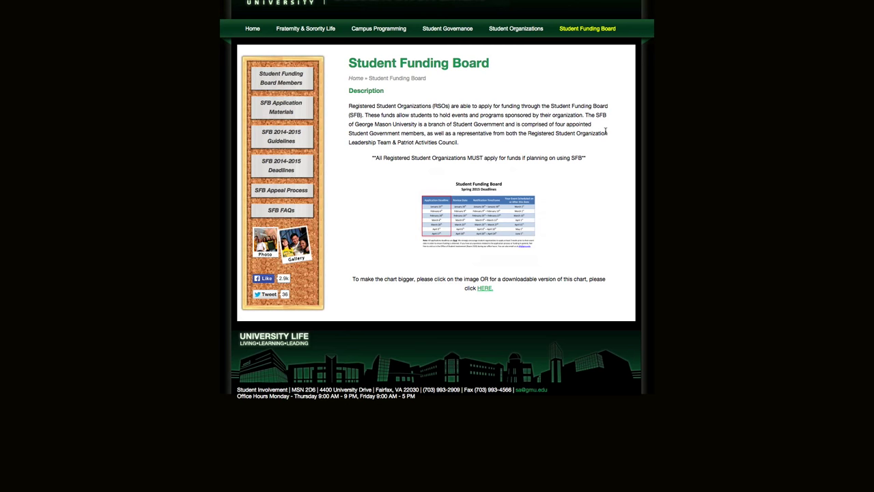
Step: View the SFB Application Materials listing the 2014–2015 application and required forms
{"action": "left_click", "coordinate": [280, 107]}
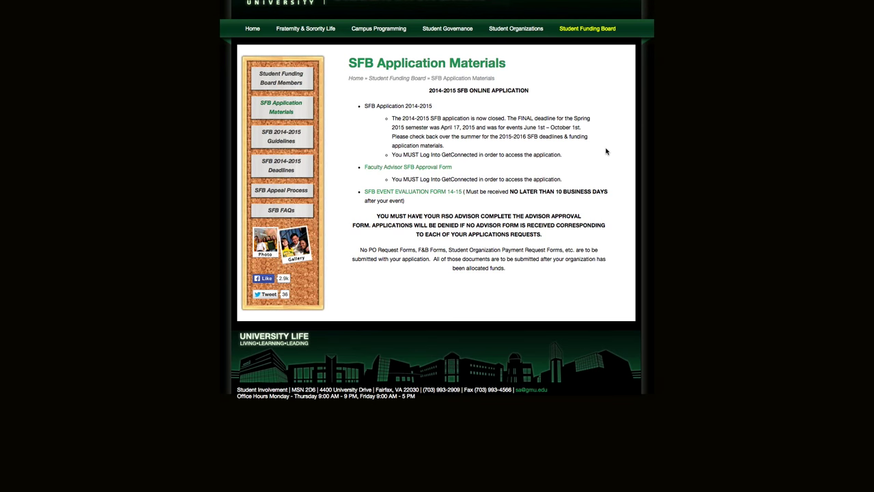
{"action": "mouse_move", "coordinate": [515, 28]}
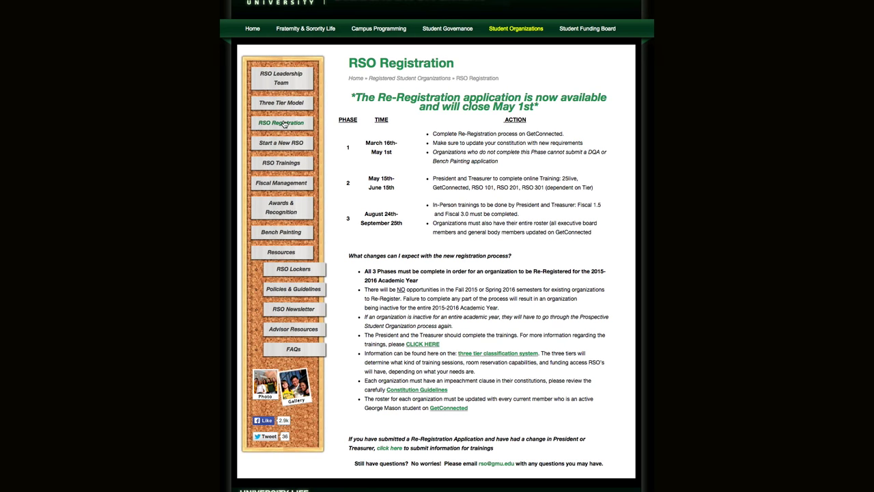
Step: View the Awards & Recognition page describing Bench Painting and Distinguished Quill Awards
{"action": "left_click", "coordinate": [282, 207]}
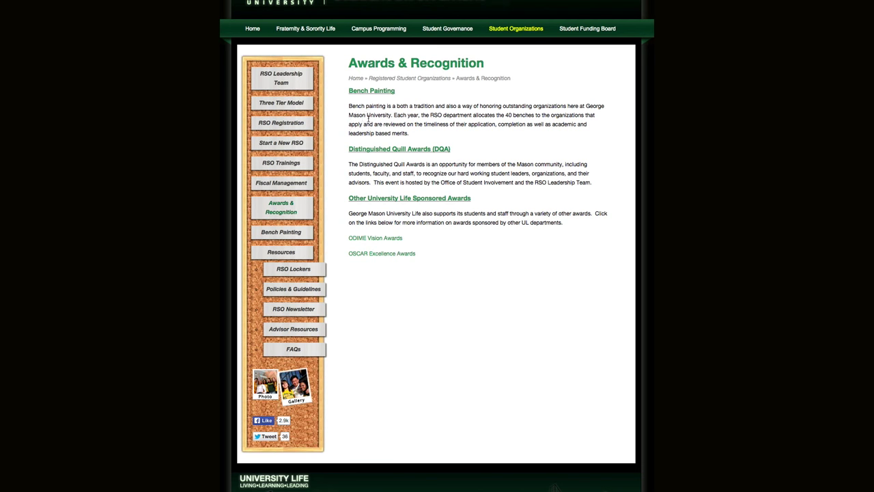
{"action": "mouse_move", "coordinate": [371, 152]}
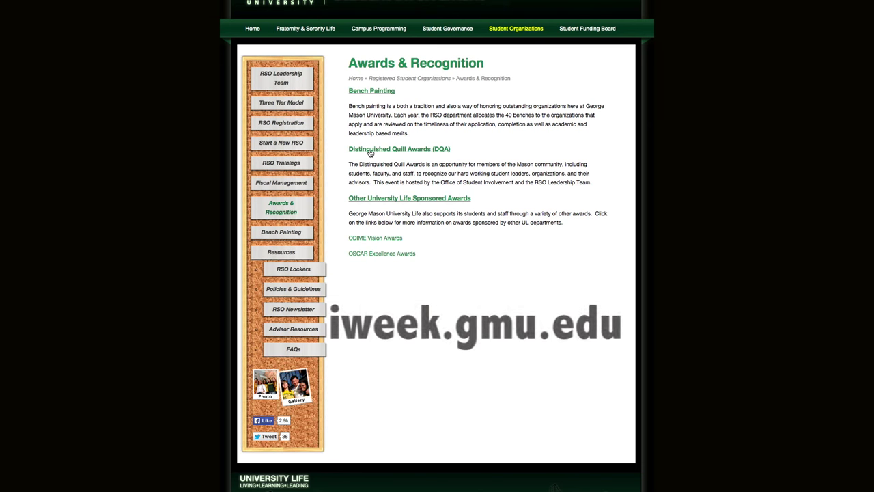
{"action": "mouse_move", "coordinate": [380, 199]}
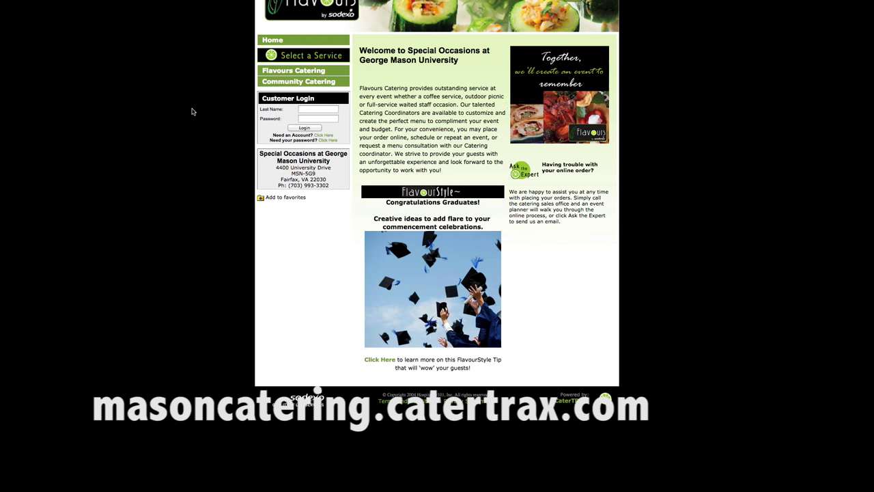
Step: Enter the last name and password in the Mason Catering Customer Login fields
{"action": "left_click", "coordinate": [317, 109]}
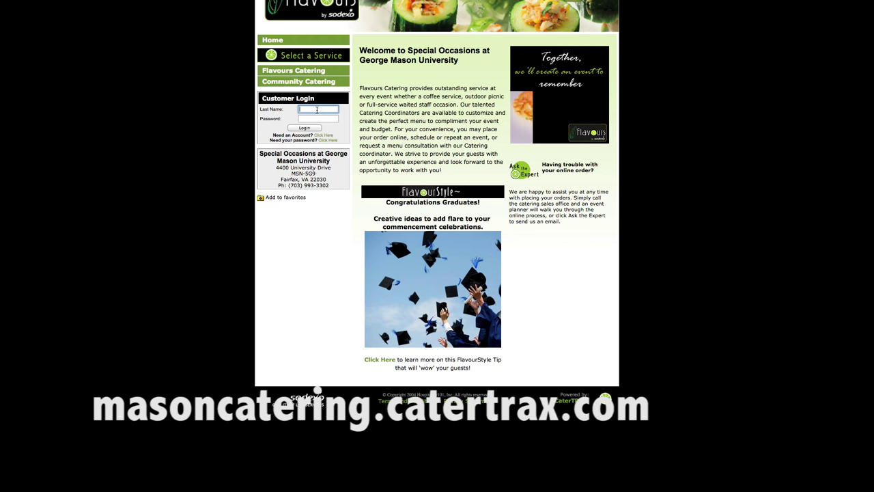
{"action": "left_click", "coordinate": [305, 128]}
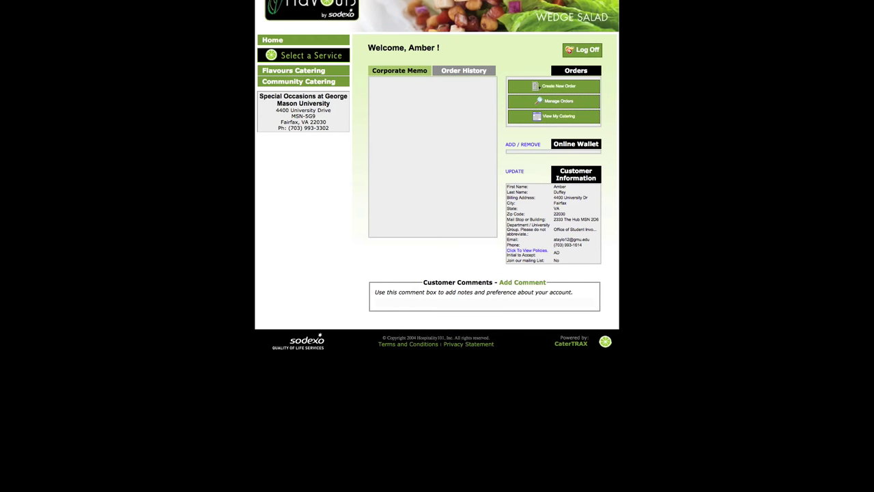
{"action": "mouse_move", "coordinate": [182, 150]}
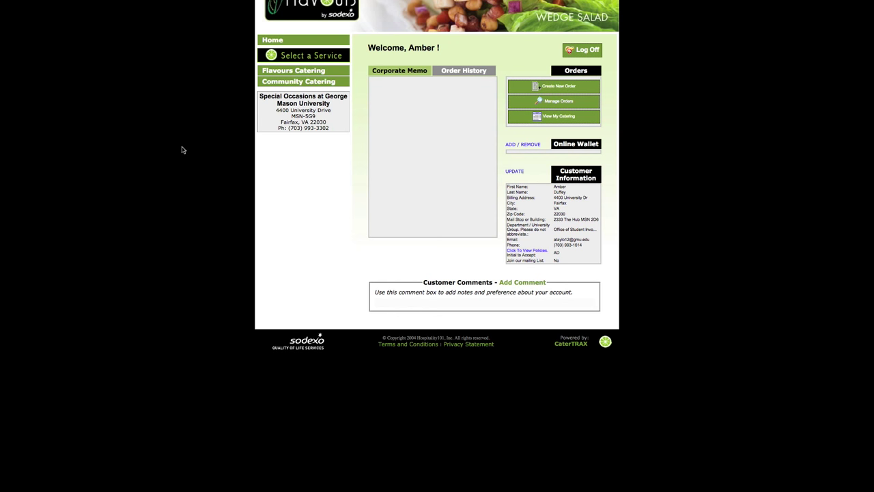
{"action": "mouse_move", "coordinate": [582, 87]}
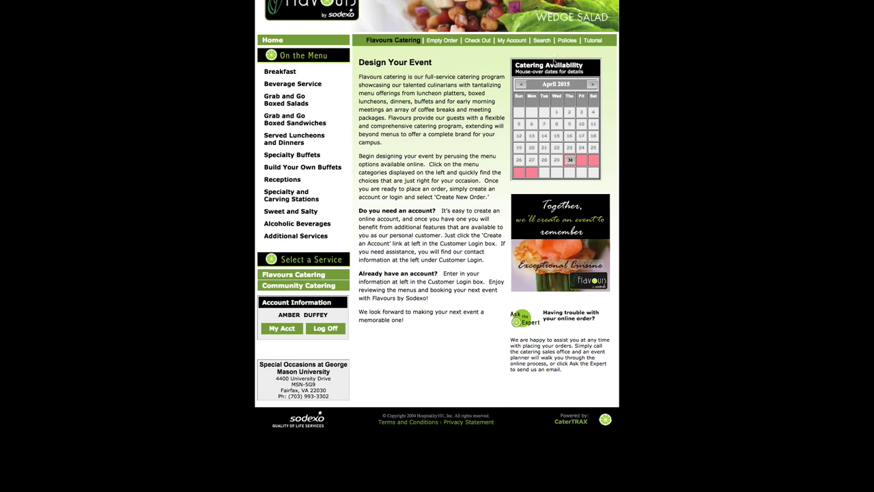
{"action": "mouse_move", "coordinate": [297, 223]}
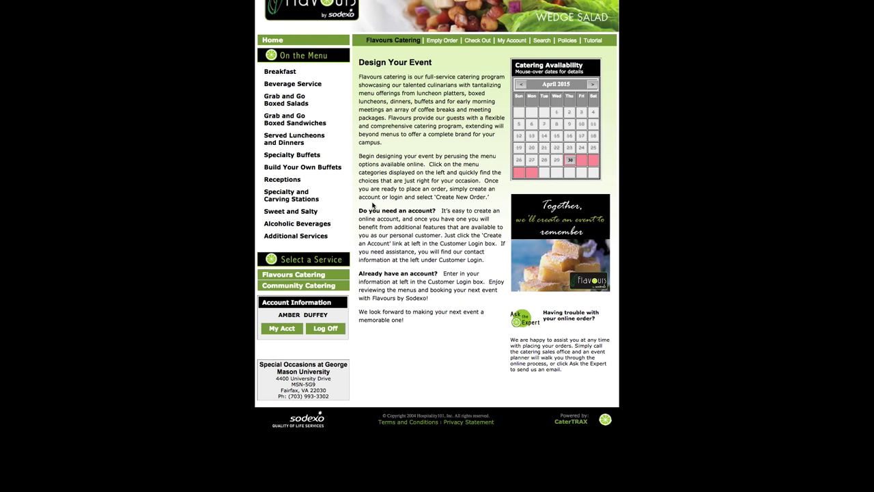
{"action": "left_click", "coordinate": [297, 285]}
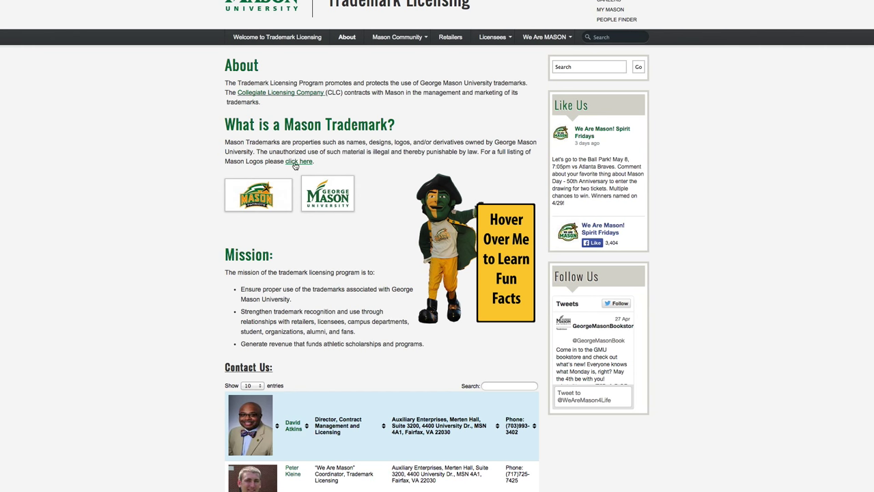
{"action": "mouse_move", "coordinate": [284, 389]}
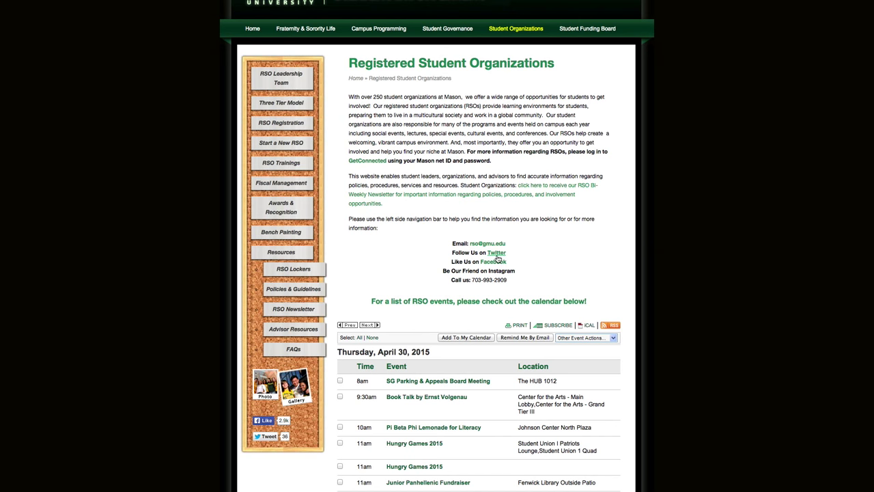
{"action": "mouse_move", "coordinate": [493, 262]}
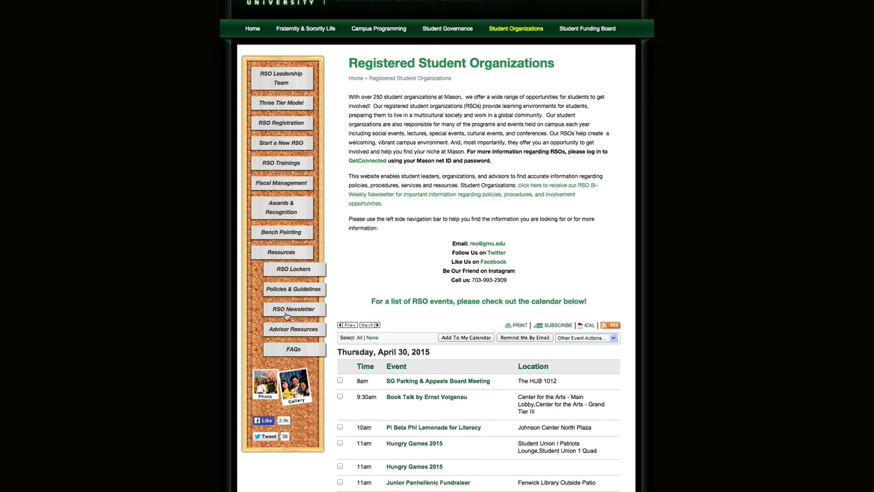
Step: Go to the RSO Newsletter page from Resources in the left sidebar
{"action": "left_click", "coordinate": [293, 308]}
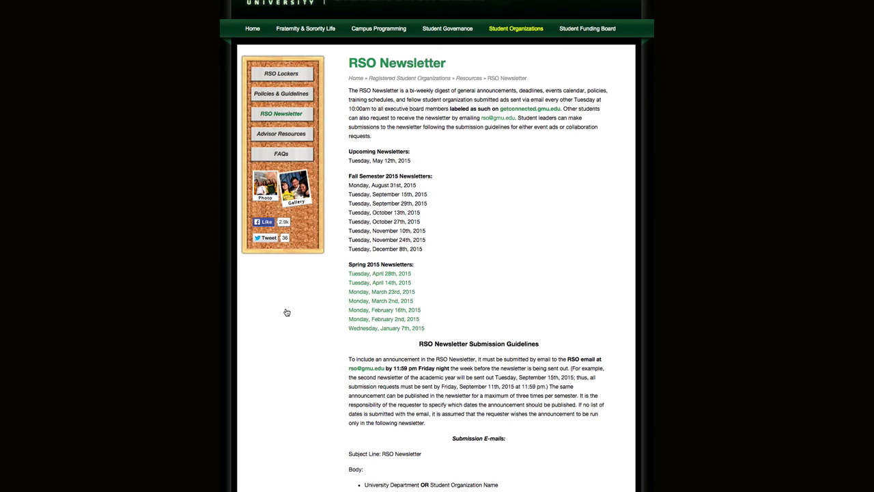
Step: Scroll to the Submission Guidelines covering announcement format rules and rejected submission types
{"action": "scroll", "scroll_direction": "down", "scroll_amount": 3}
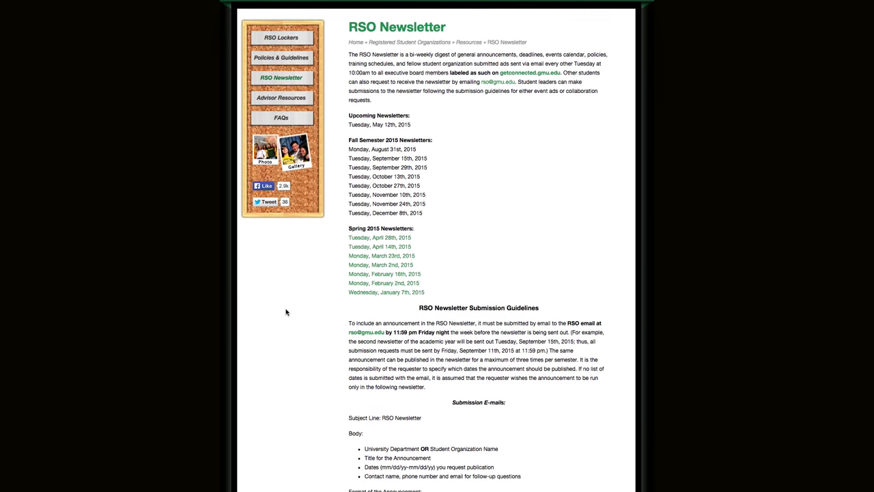
{"action": "scroll", "scroll_direction": "down", "scroll_amount": 3}
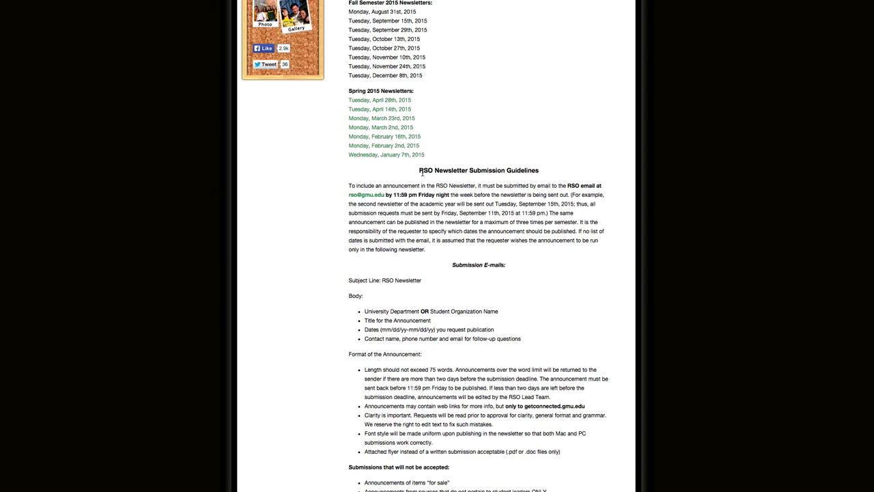
{"action": "left_click", "coordinate": [517, 29]}
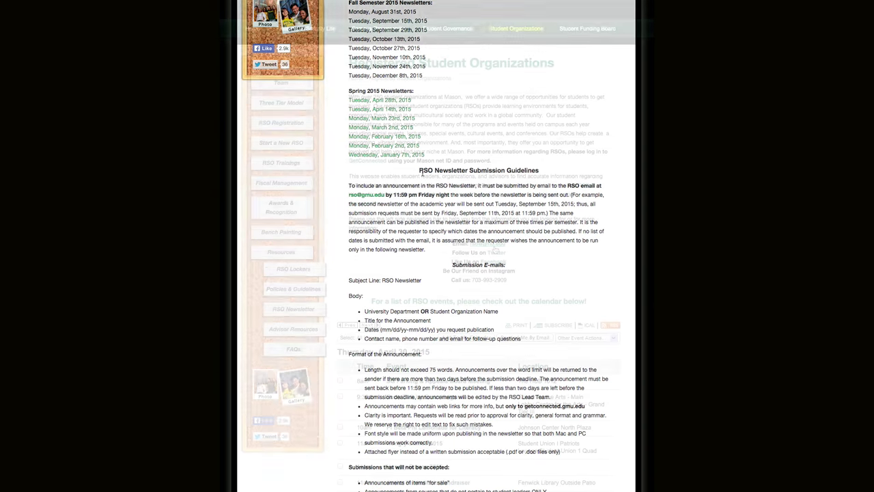